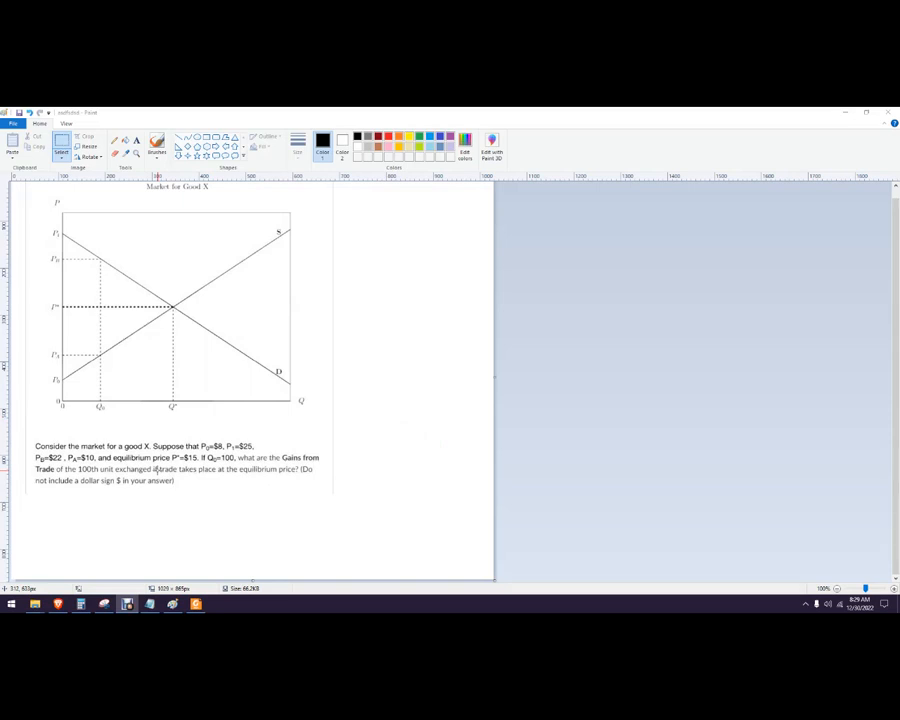
{"action": "mouse_move", "coordinate": [376, 306]}
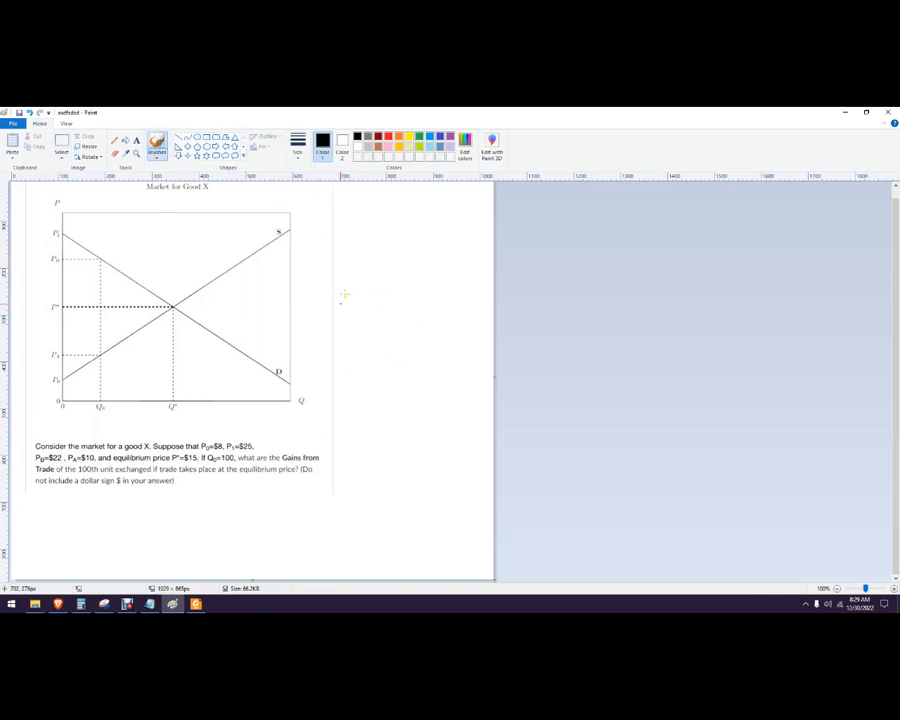
Hand-write 'CS+PS' in black beside the question to mark total gains from trade.
{"action": "left_click_drag", "start_coordinate": [305, 440], "coordinate": [335, 467]}
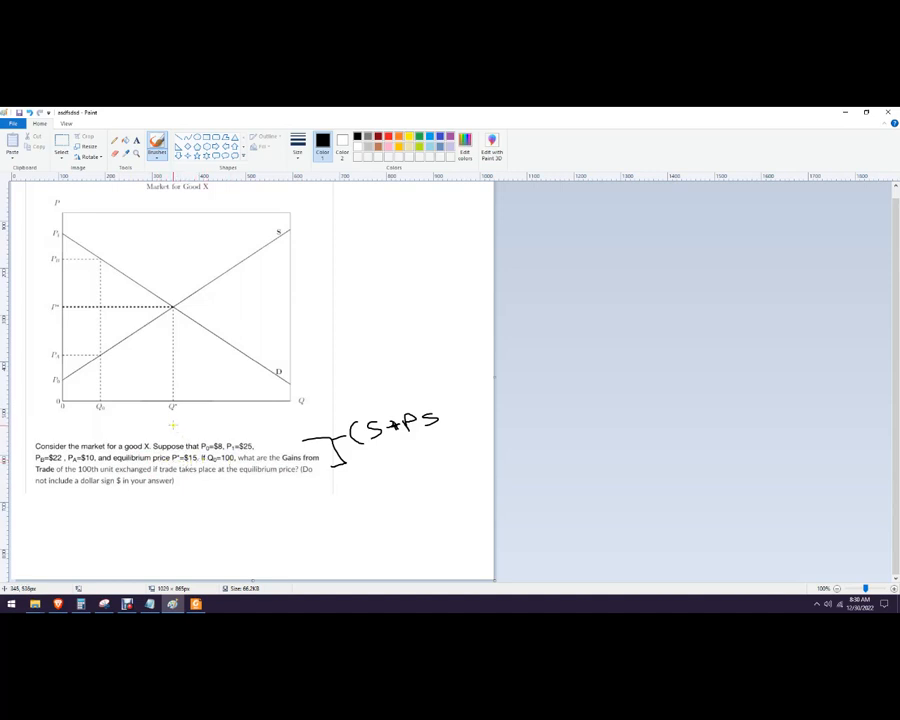
{"action": "mouse_move", "coordinate": [97, 415]}
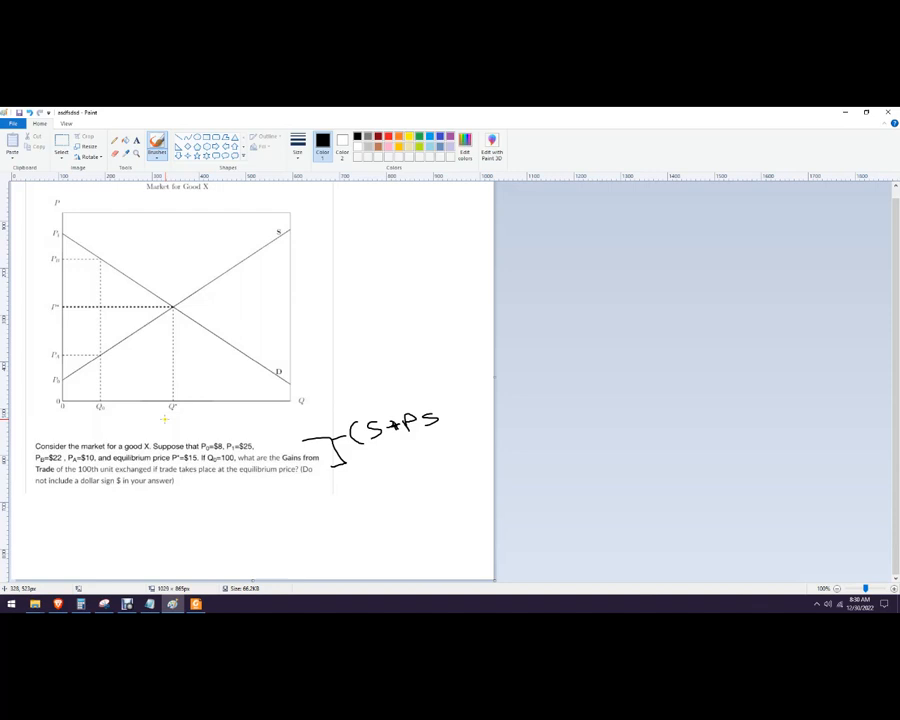
Write 500 under Q*, then sketch a red consumer surplus triangle and undo it.
{"action": "type", "text": "Sol"}
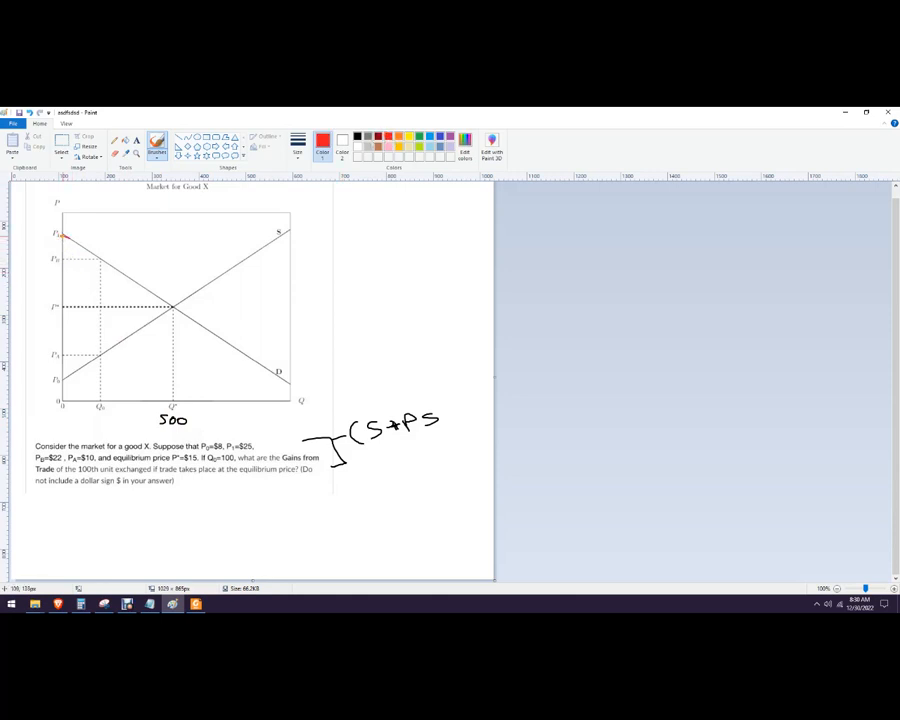
{"action": "left_click_drag", "start_coordinate": [65, 237], "coordinate": [170, 307]}
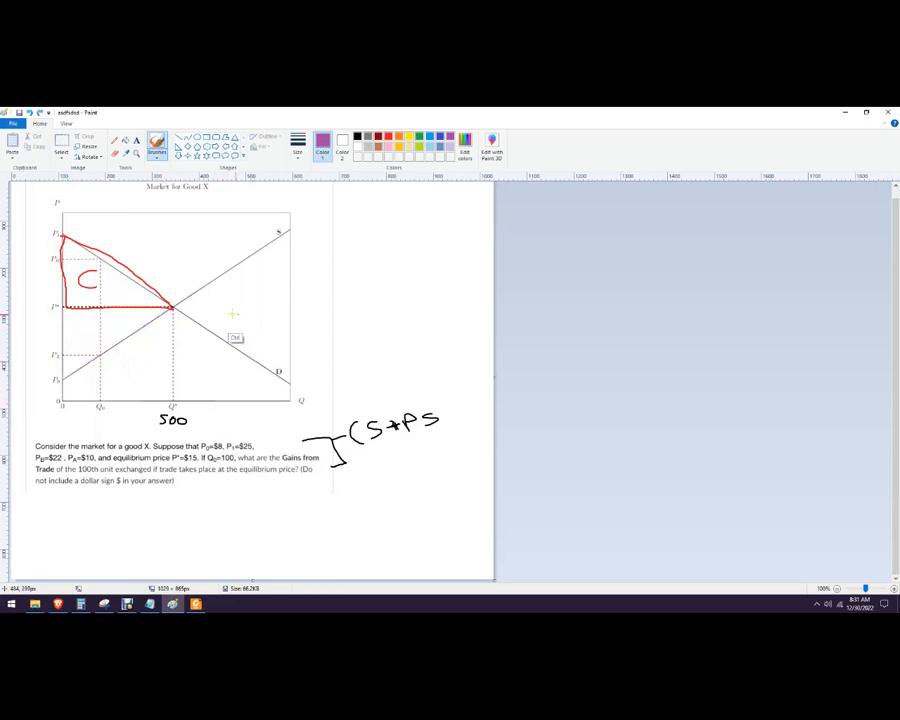
{"action": "key", "text": "ctrl+z"}
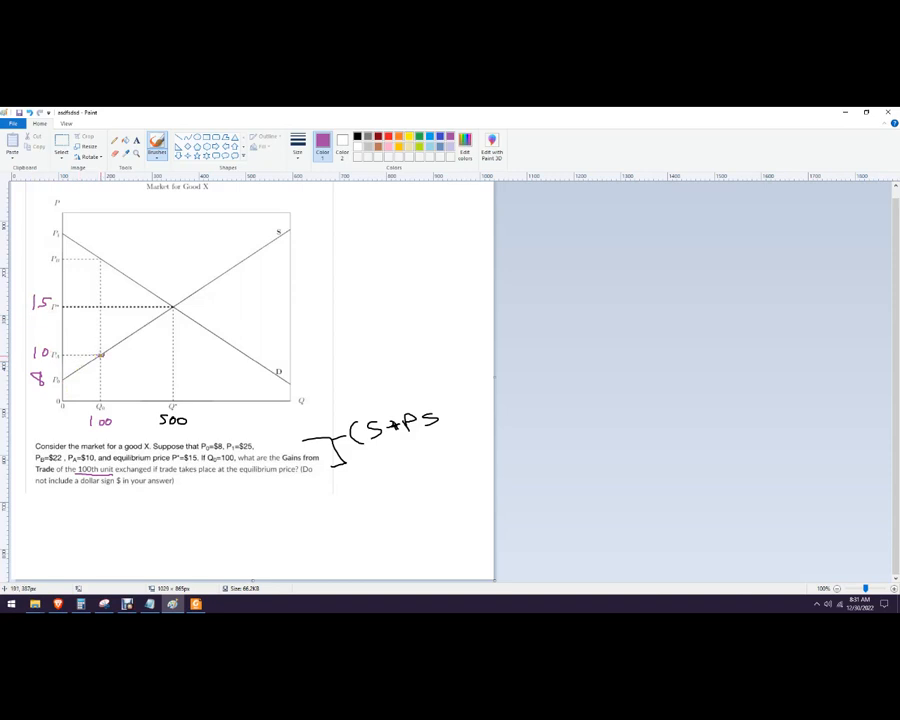
Mark the supply point at quantity 100 and draw a vertical line up from it.
{"action": "left_click", "coordinate": [100, 355]}
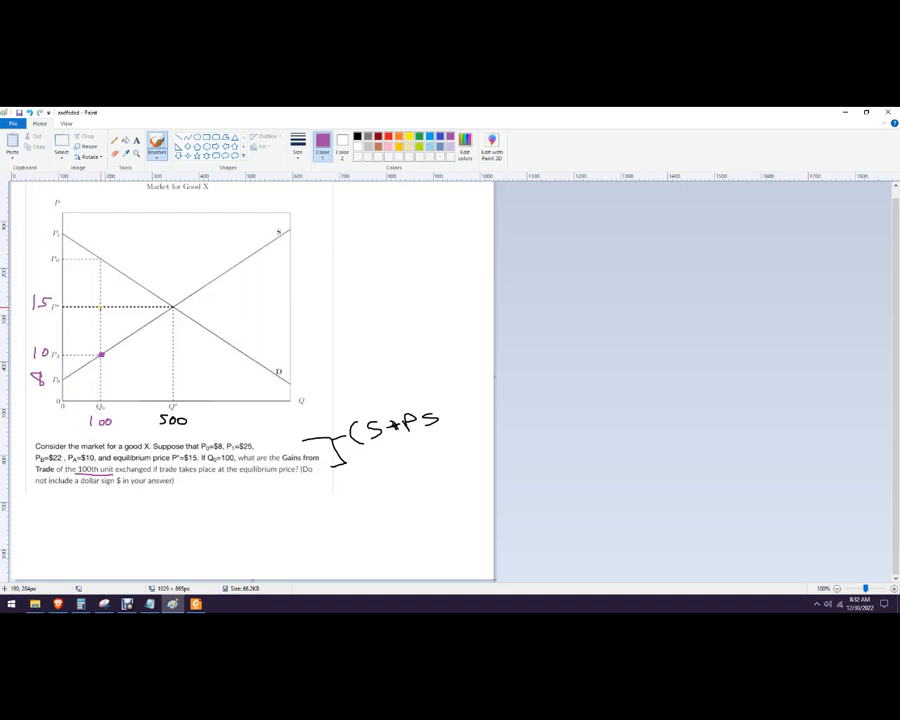
{"action": "left_click_drag", "start_coordinate": [100, 305], "coordinate": [100, 355]}
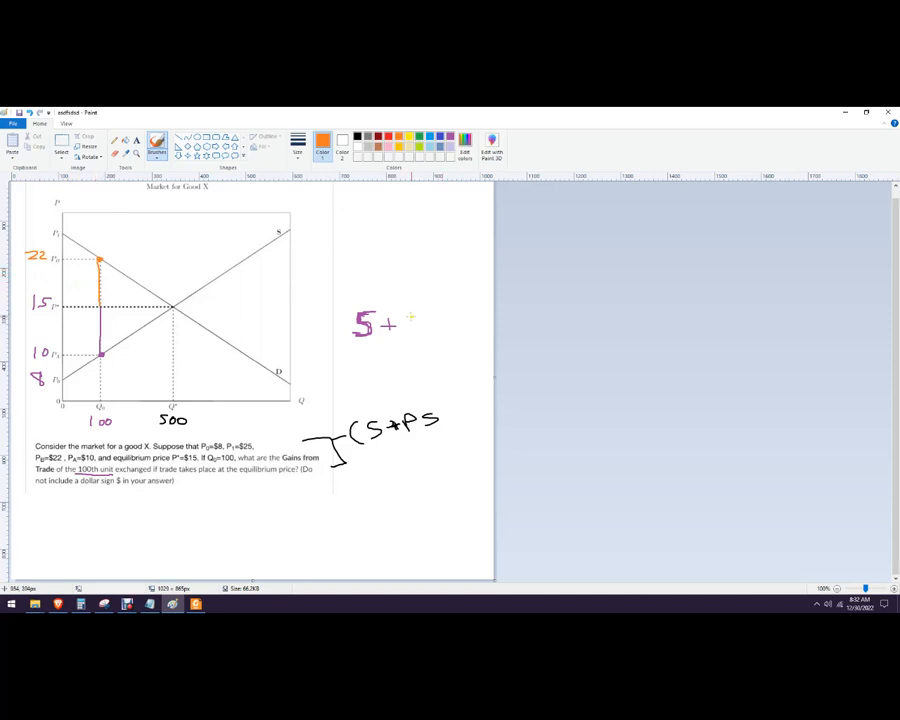
Complete the handwritten sum '5 + 7 = 12' and mark the equilibrium point in orange.
{"action": "left_click_drag", "start_coordinate": [410, 313], "coordinate": [410, 335]}
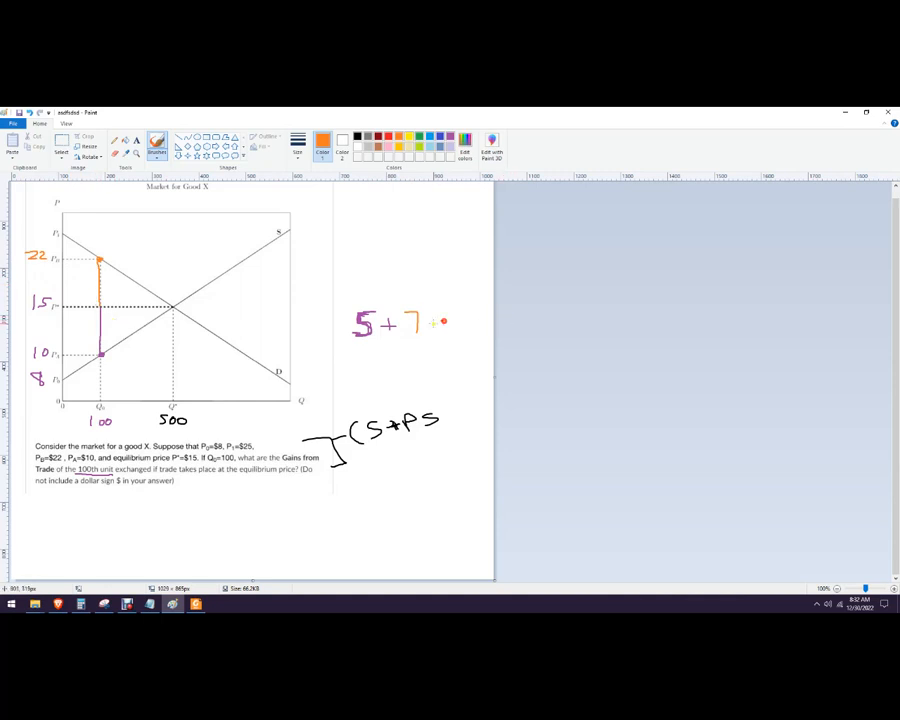
{"action": "left_click_drag", "start_coordinate": [432, 322], "coordinate": [470, 335]}
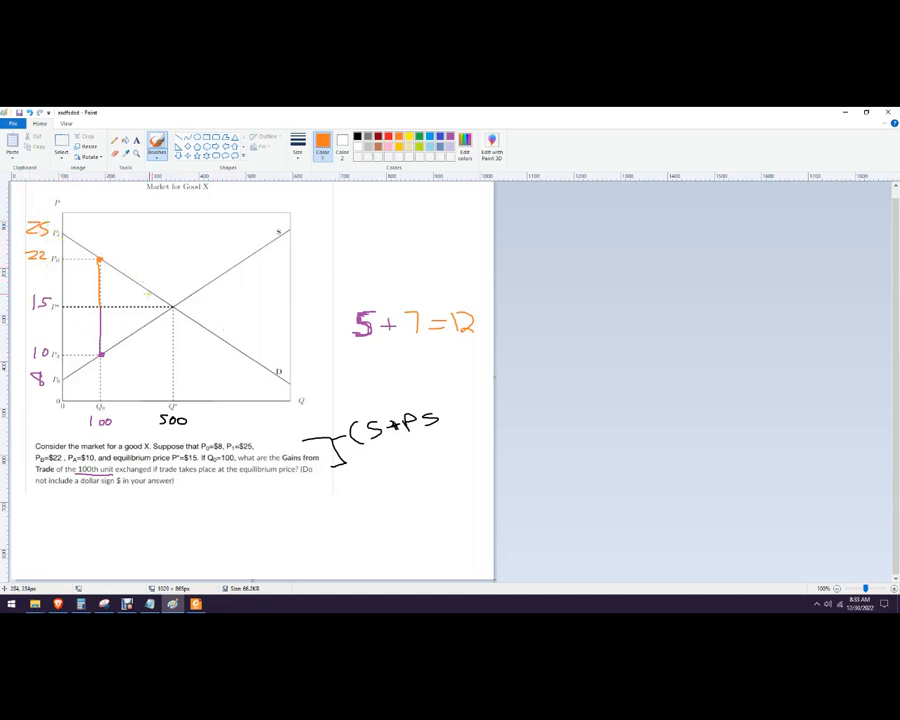
{"action": "left_click", "coordinate": [173, 305]}
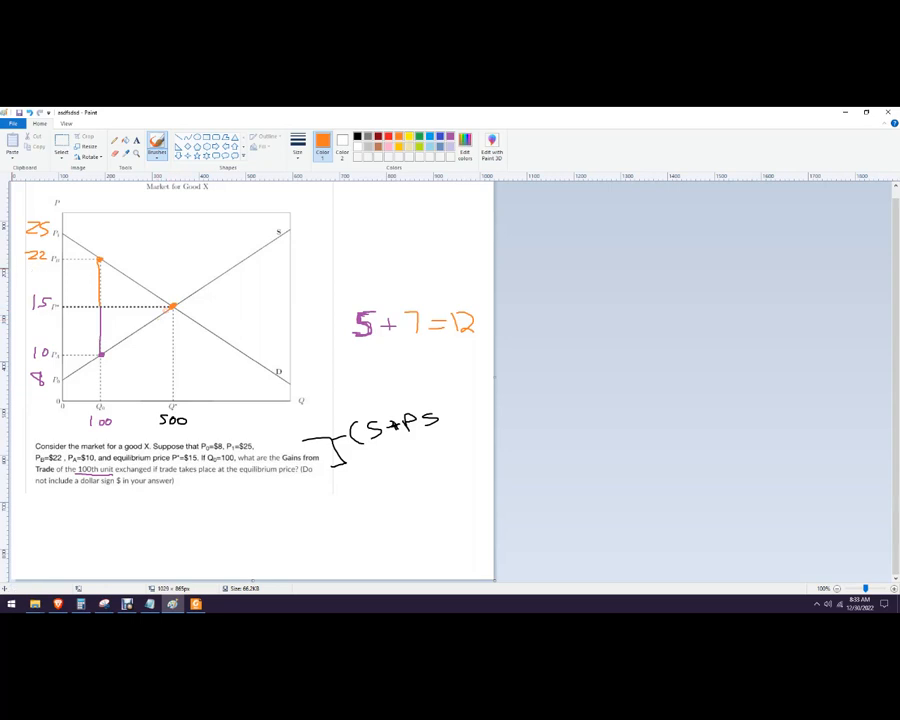